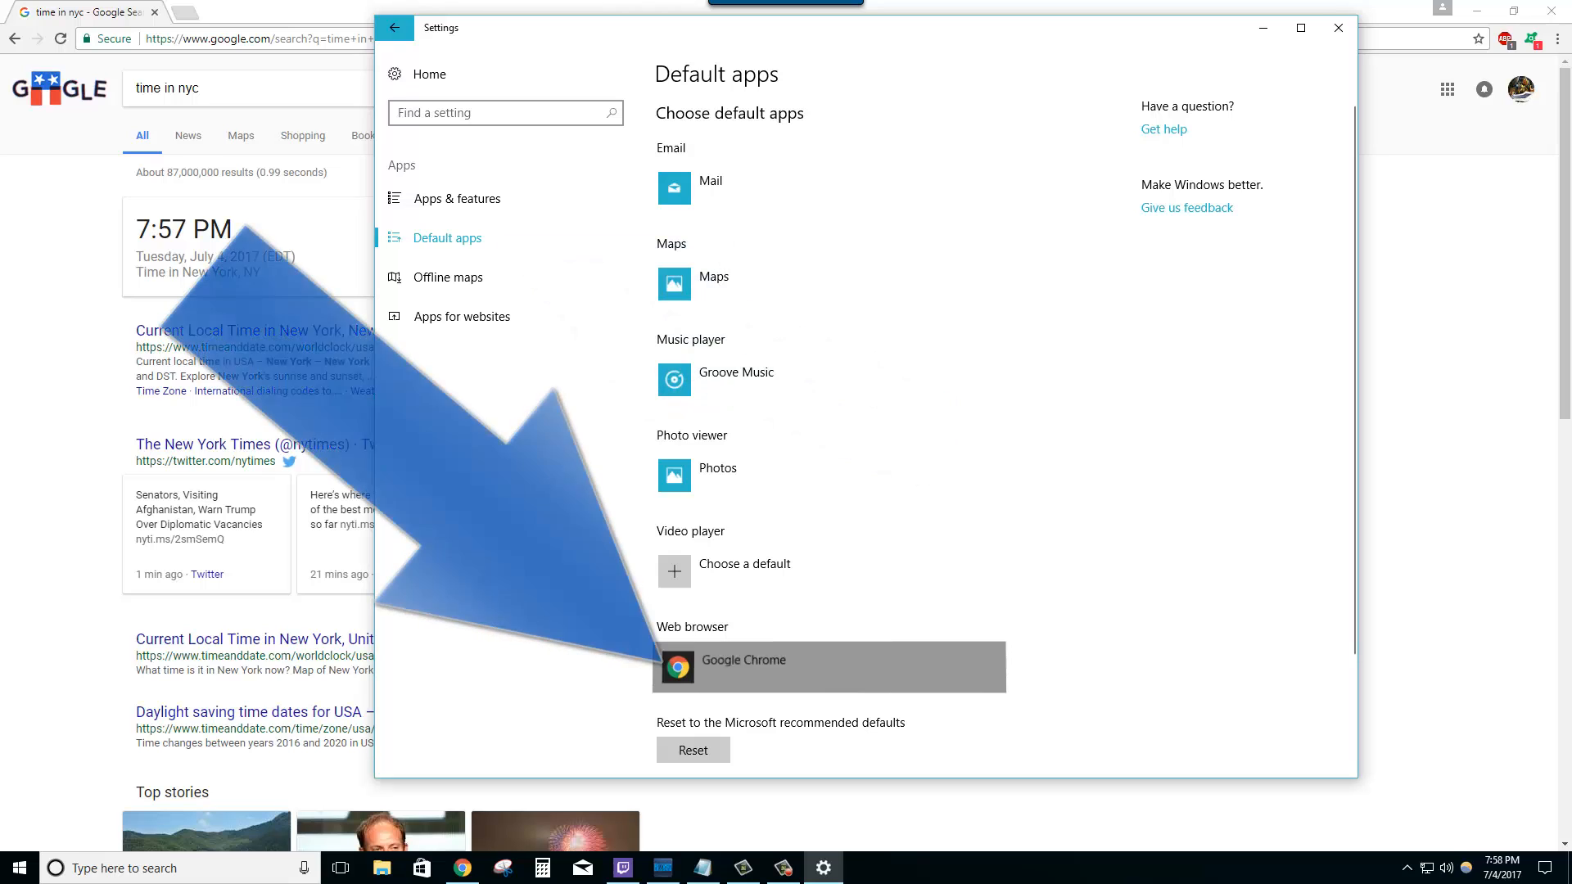
Open the web browser choices by selecting the current default, Google Chrome, in Default apps.
click(827, 667)
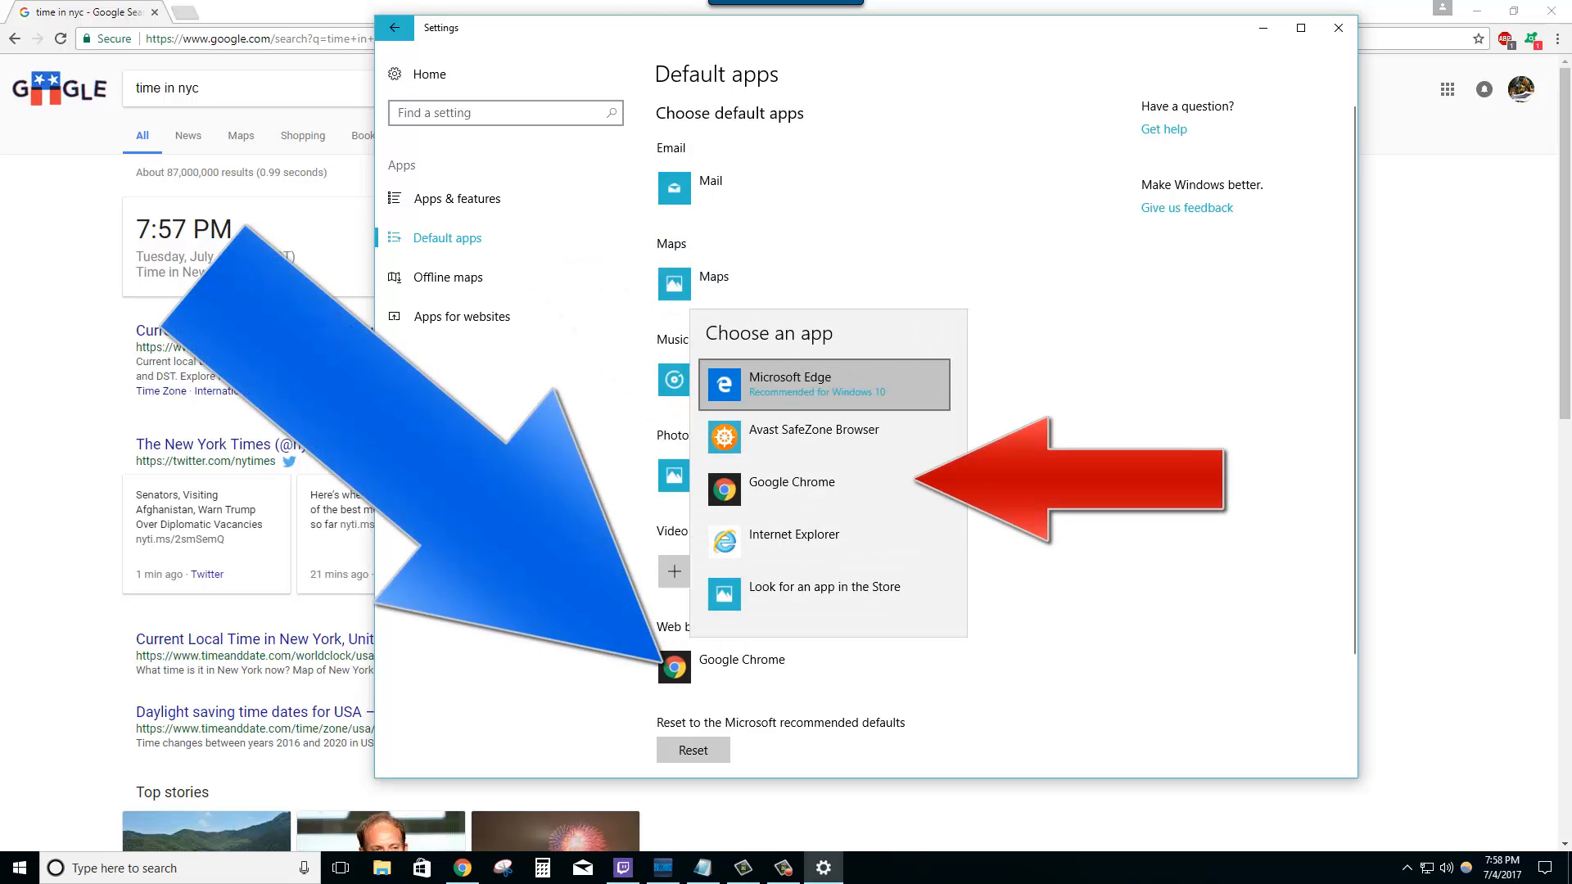